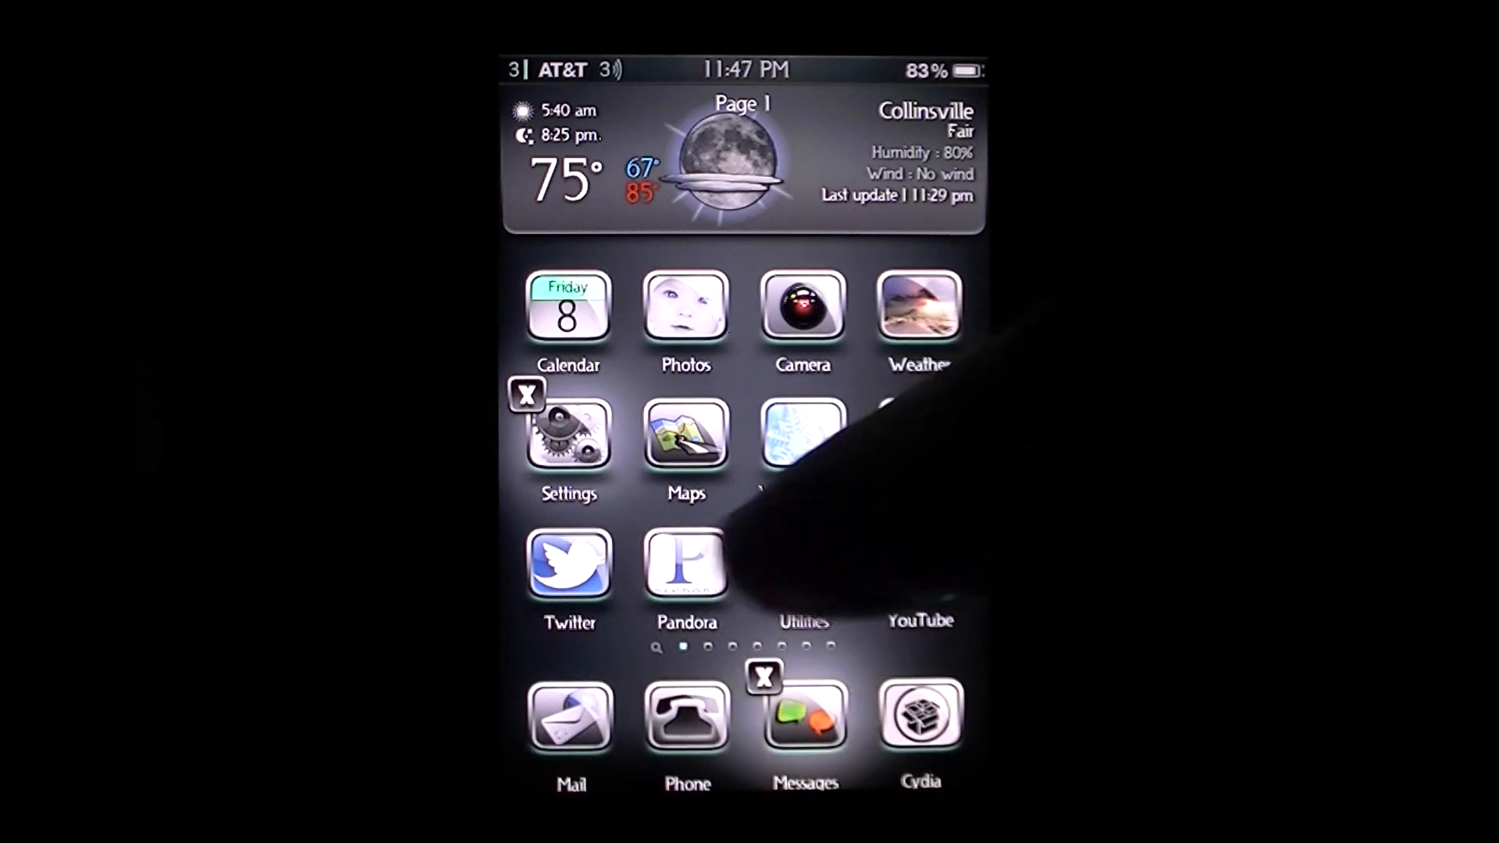
- Swipe the home screen from page 1 to page 2 with Installous, iTunes, Chase and State Farm
scroll(left, 3)
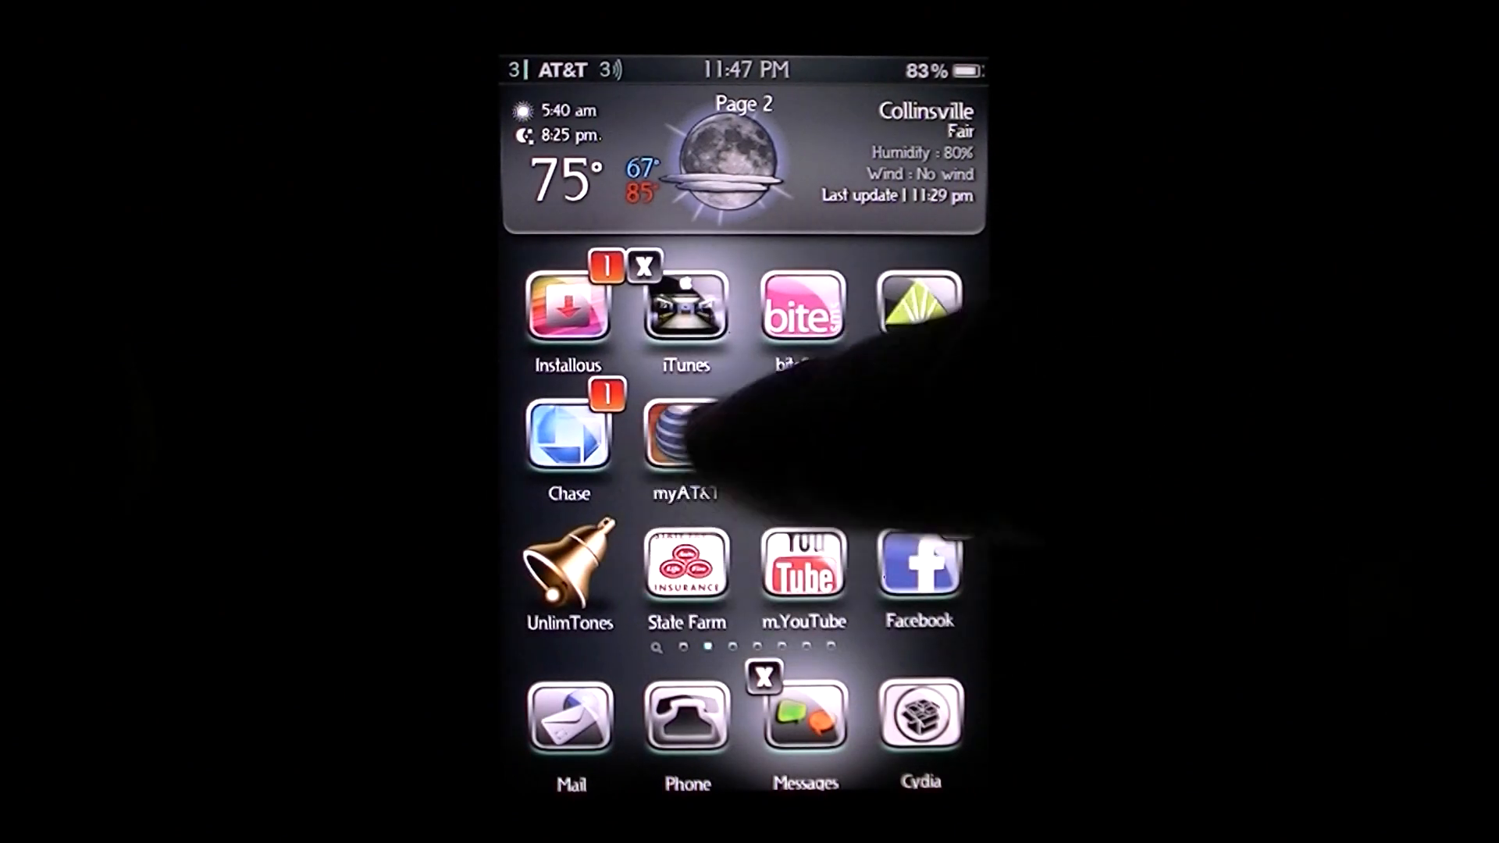
scroll(right, 3)
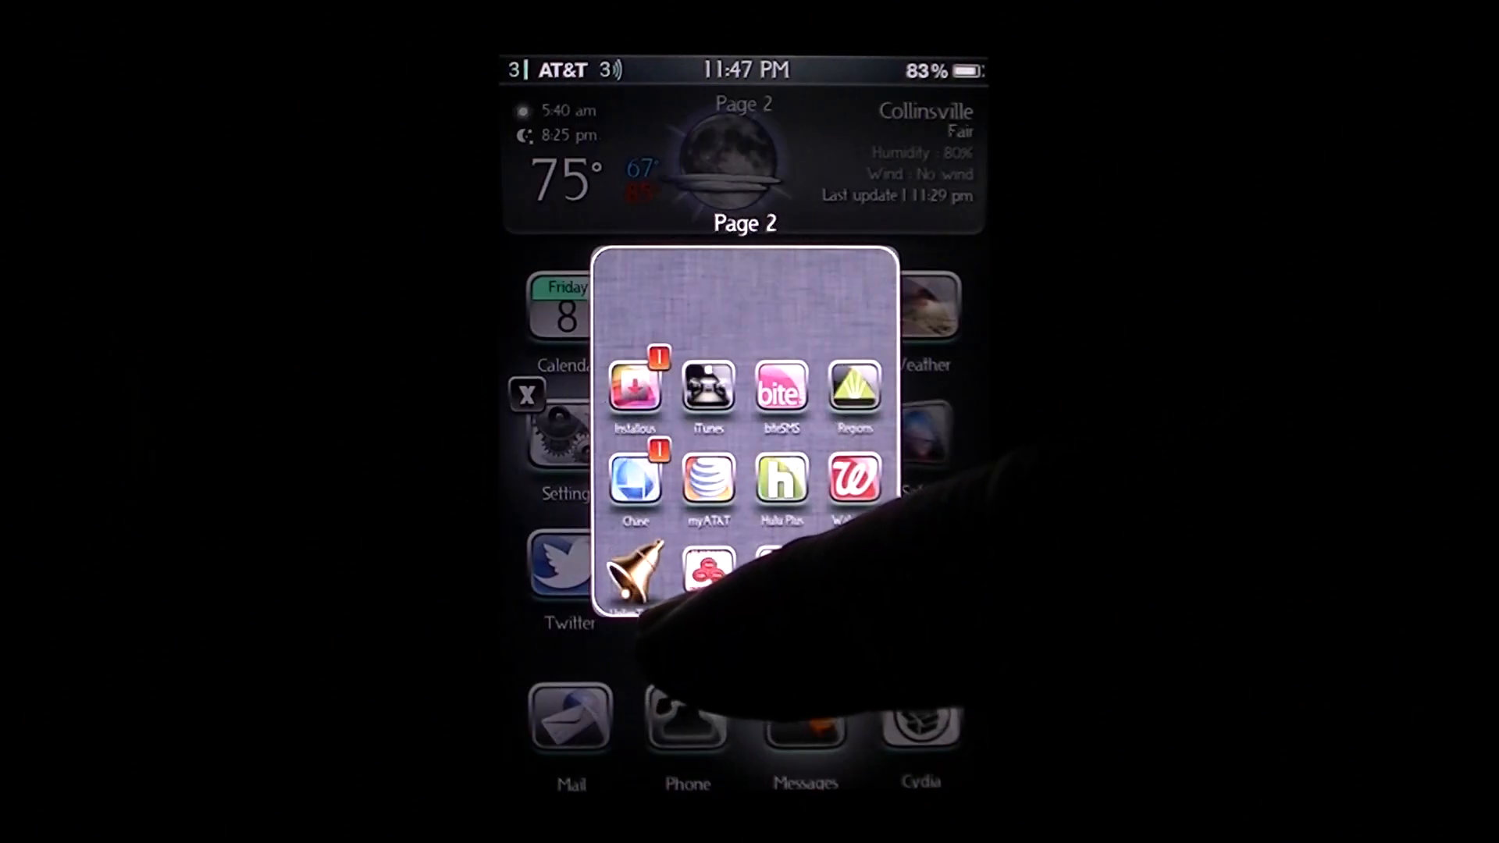
- Swipe the page preview popup forward from page 2 toward page 5
scroll(left, 3)
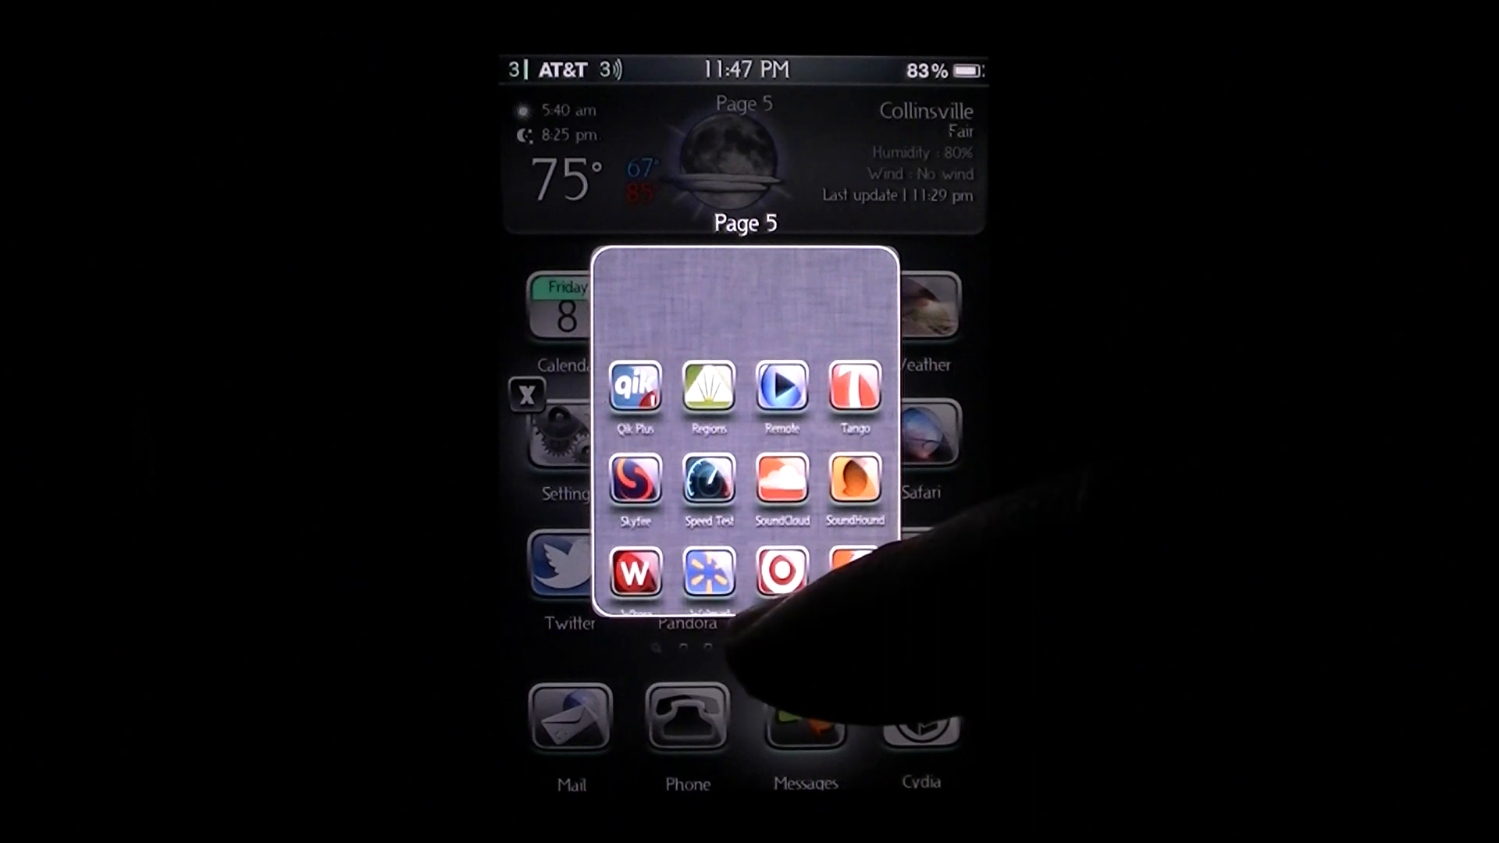
scroll(left, 3)
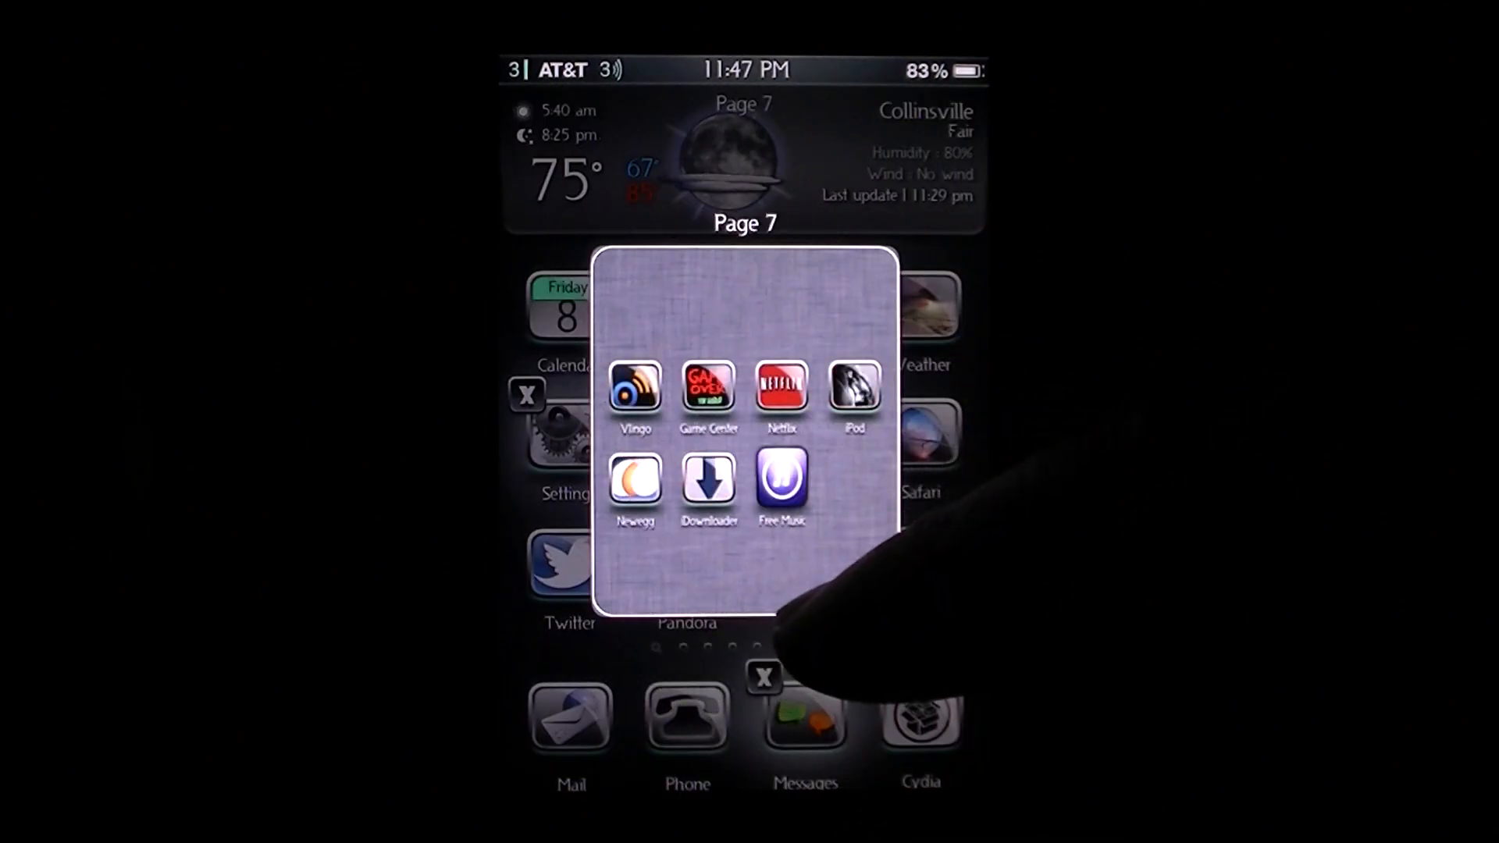
- Lift the Vlingo icon out of the page 7 preview and drag it upward
drag(634, 388, 743, 167)
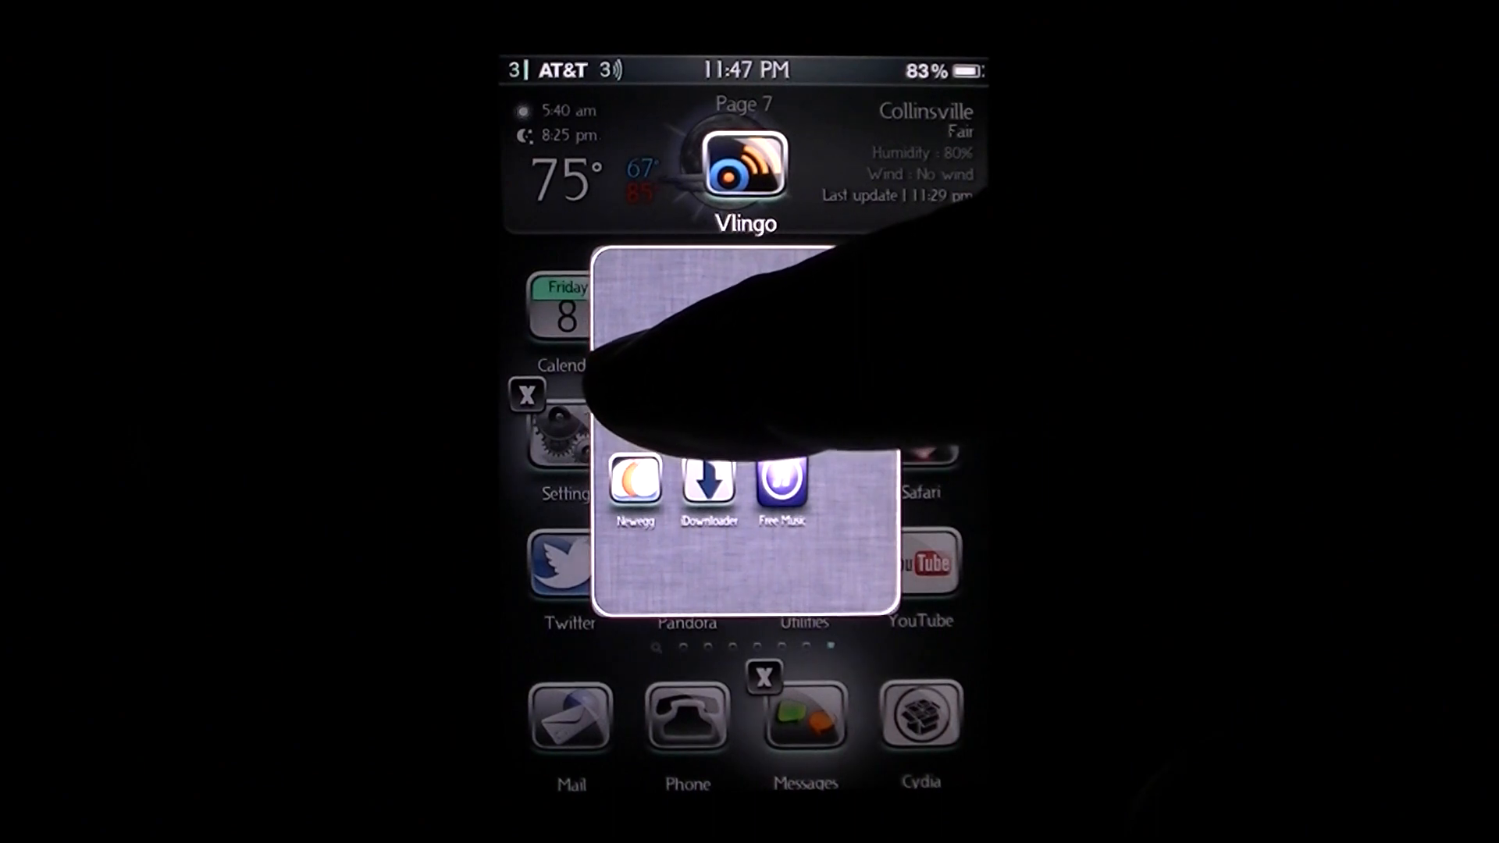